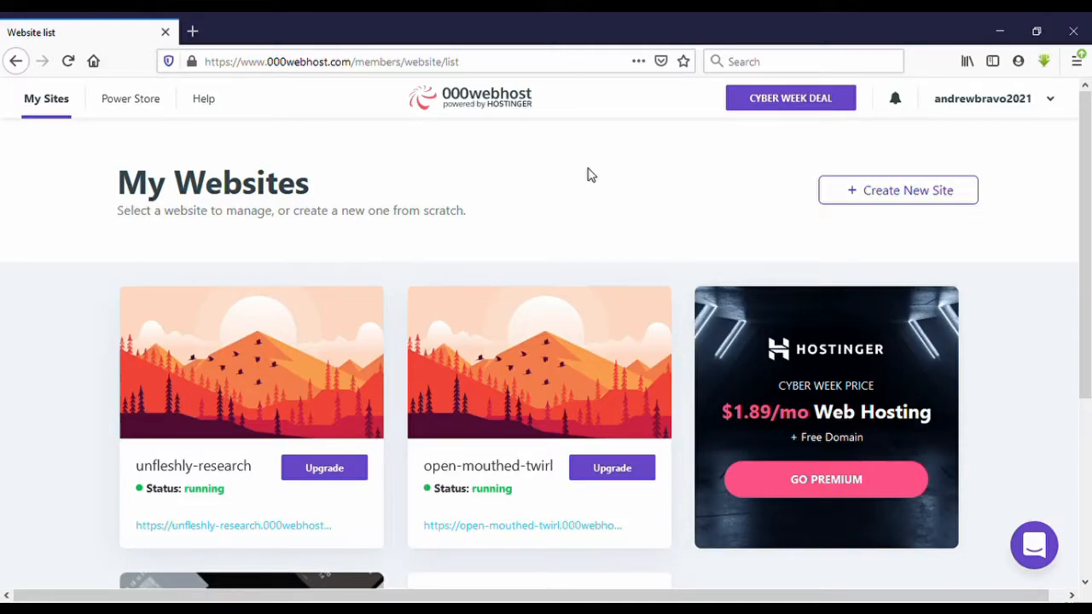
pyautogui.moveTo(456, 165)
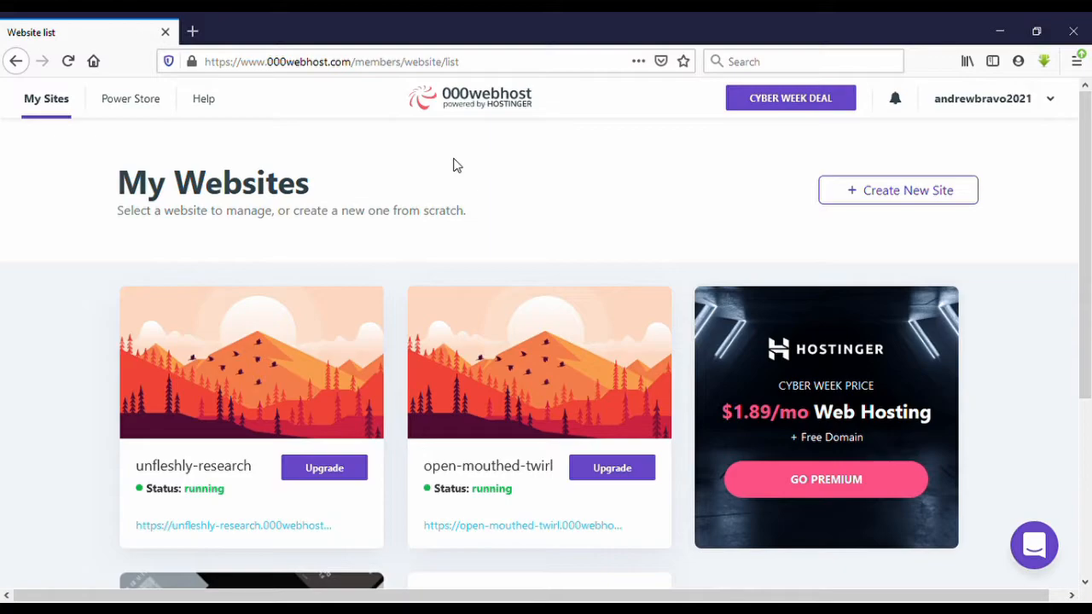
pyautogui.moveTo(81, 179)
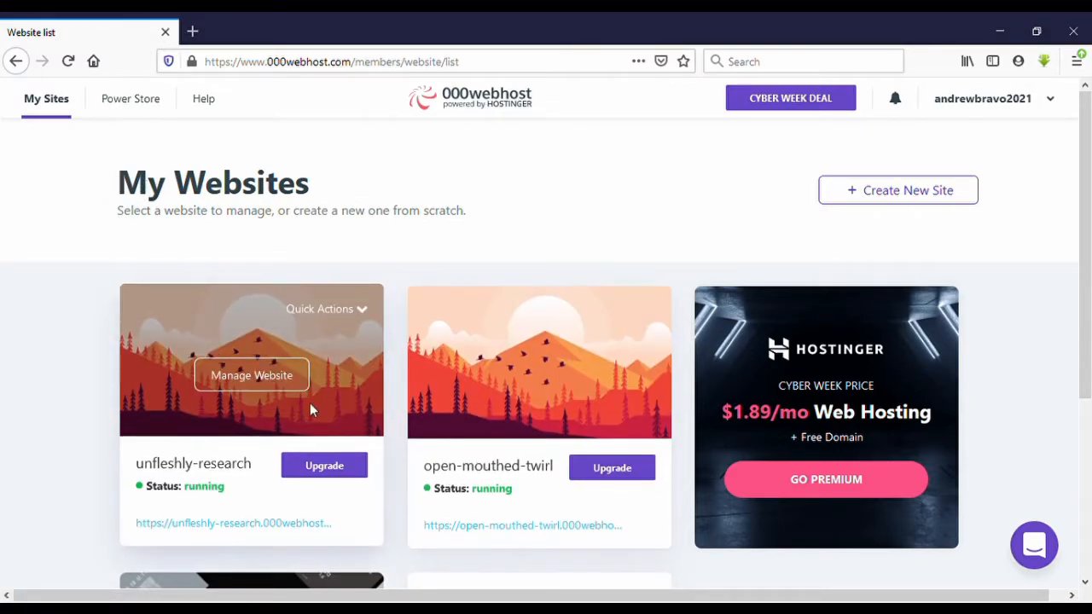
pyautogui.moveTo(189, 356)
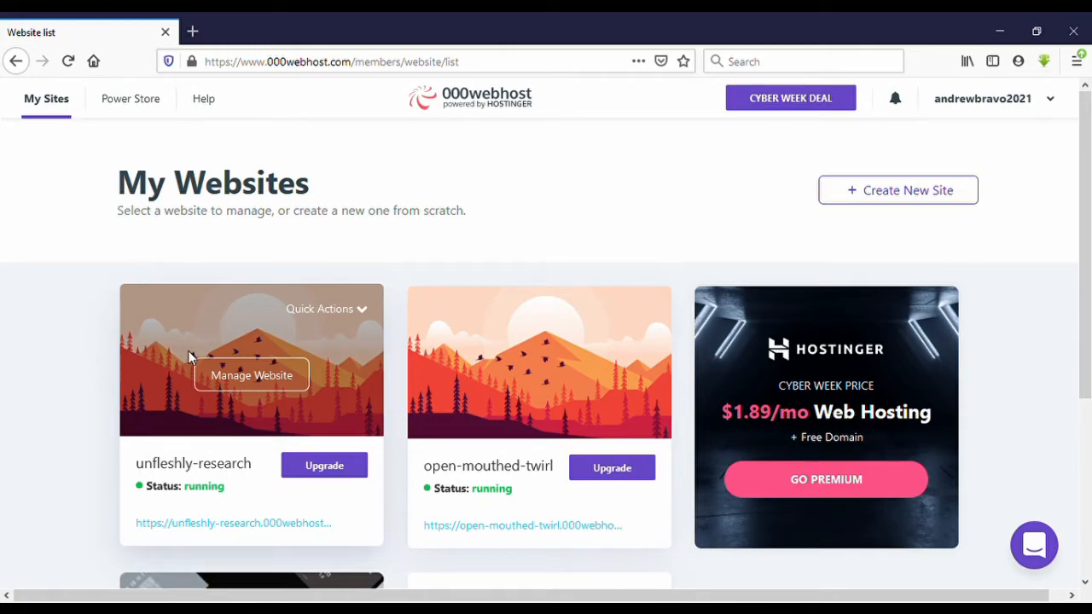
pyautogui.moveTo(357, 324)
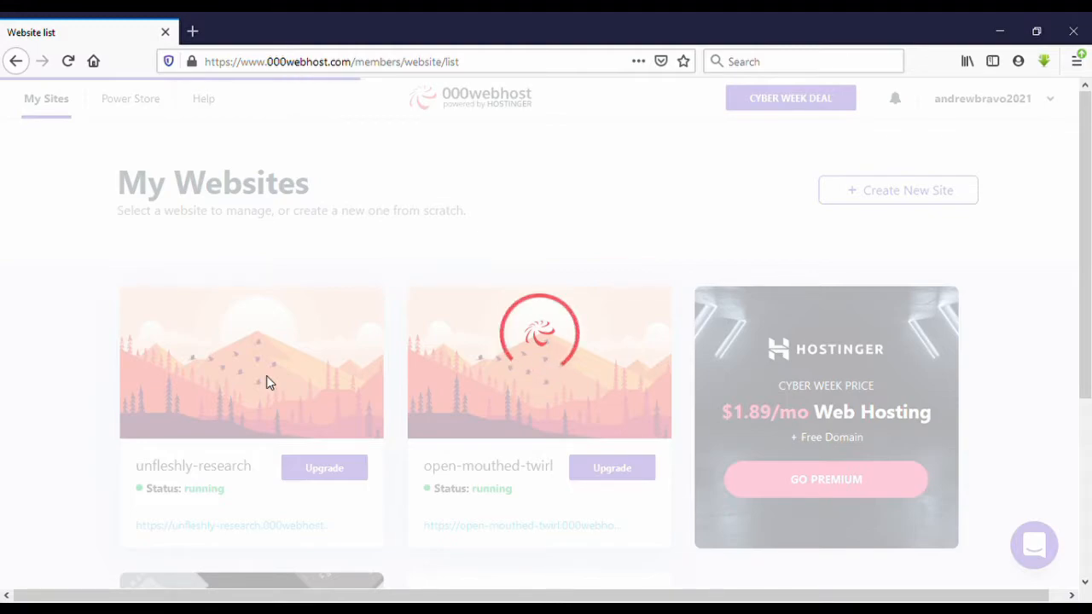
# Step: Open unfleshly-research's dashboard and go to Website Settings > General
pyautogui.click(250, 361)
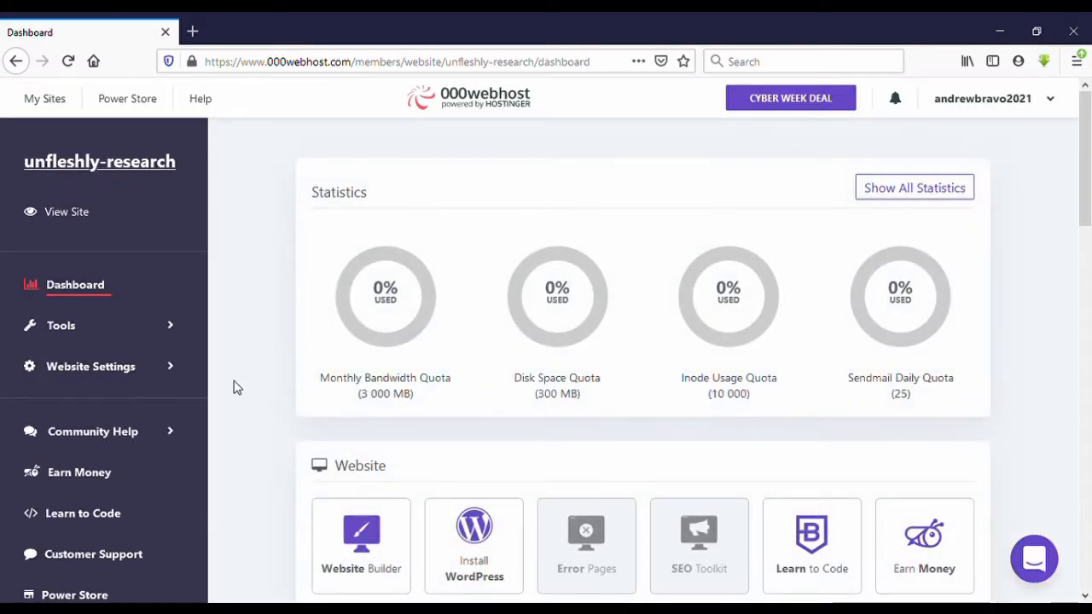
pyautogui.moveTo(152, 382)
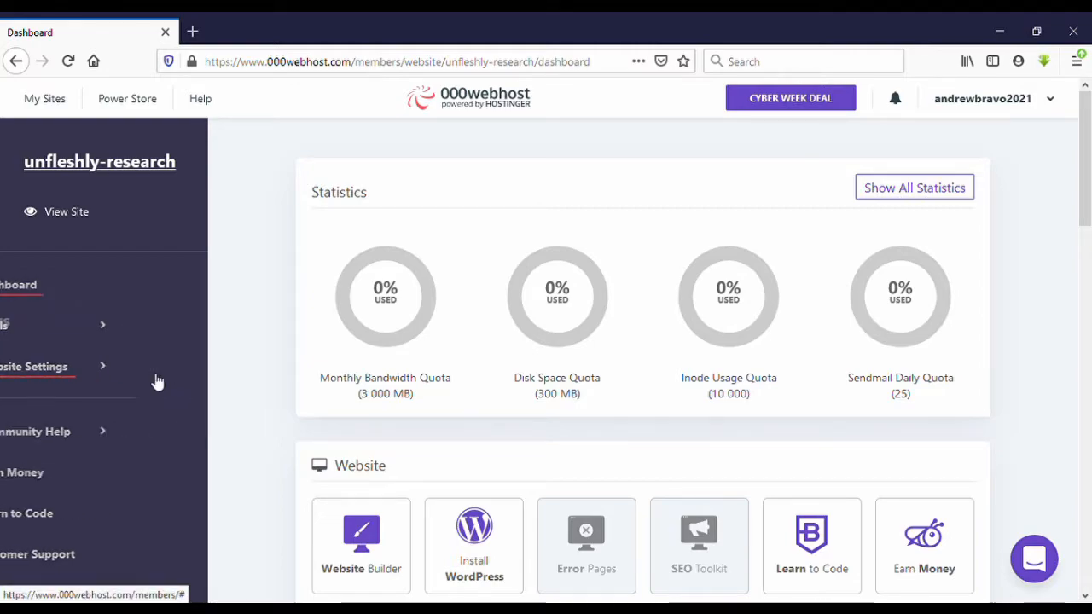
pyautogui.click(34, 366)
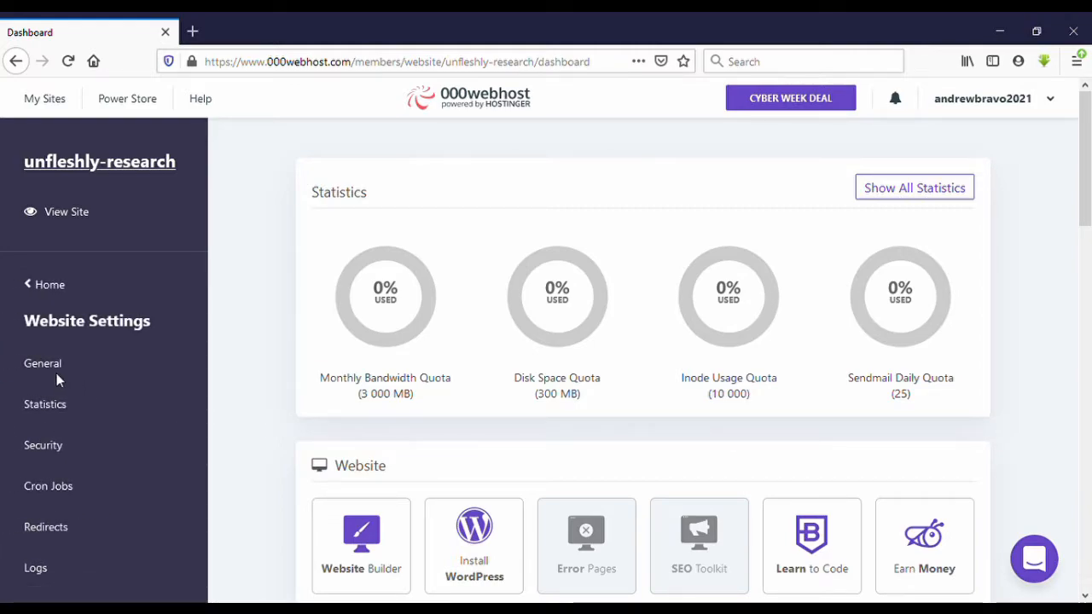
pyautogui.click(42, 363)
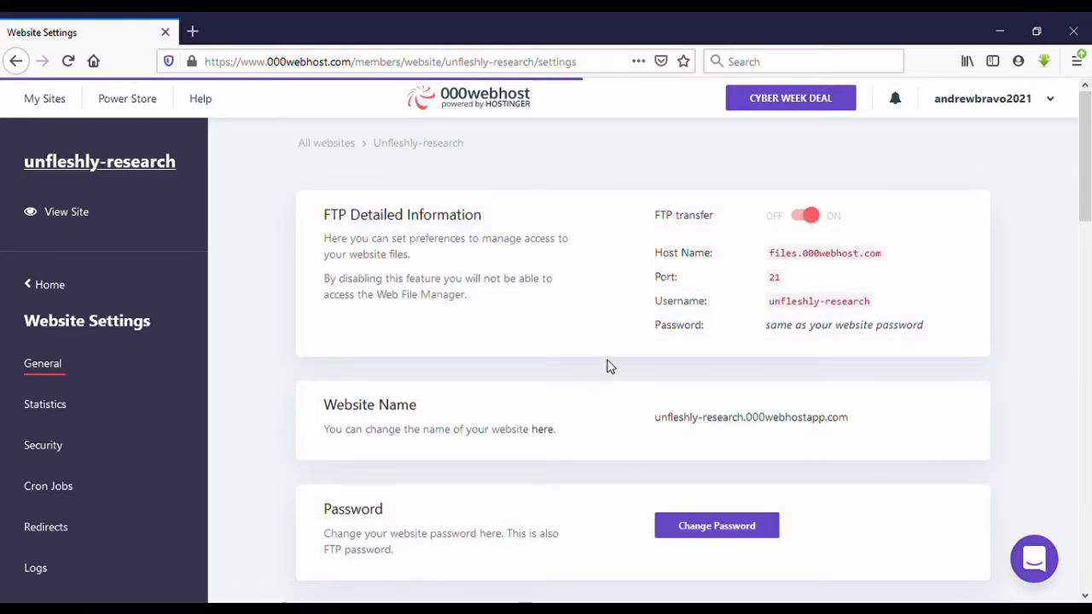
# Step: Scroll to the bottom of the General settings page, where the repair, reset and delete options are
pyautogui.scroll(-3)
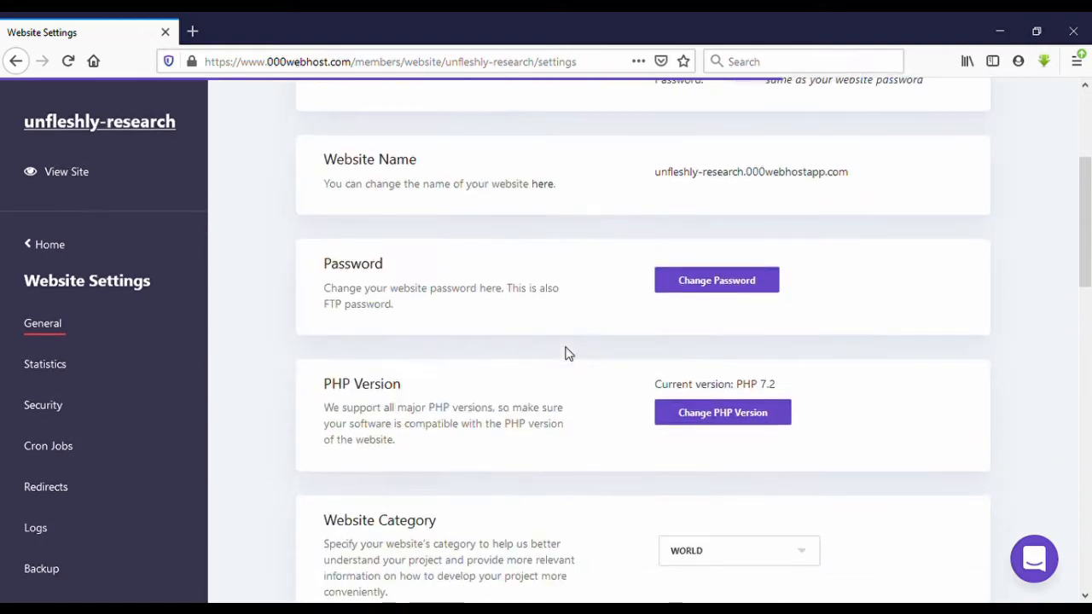
pyautogui.scroll(-3)
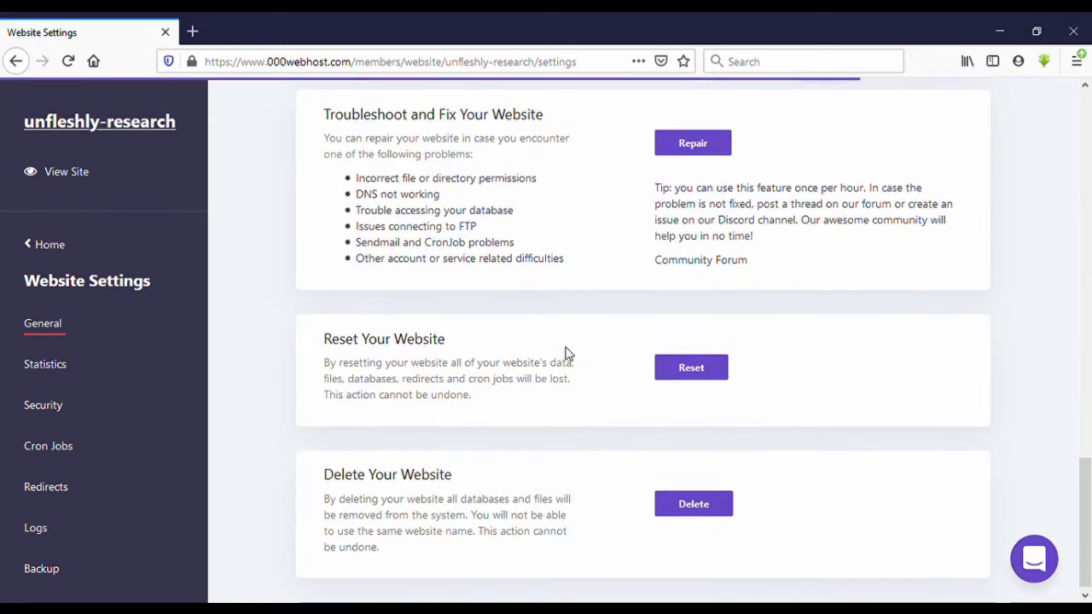
pyautogui.scroll(-3)
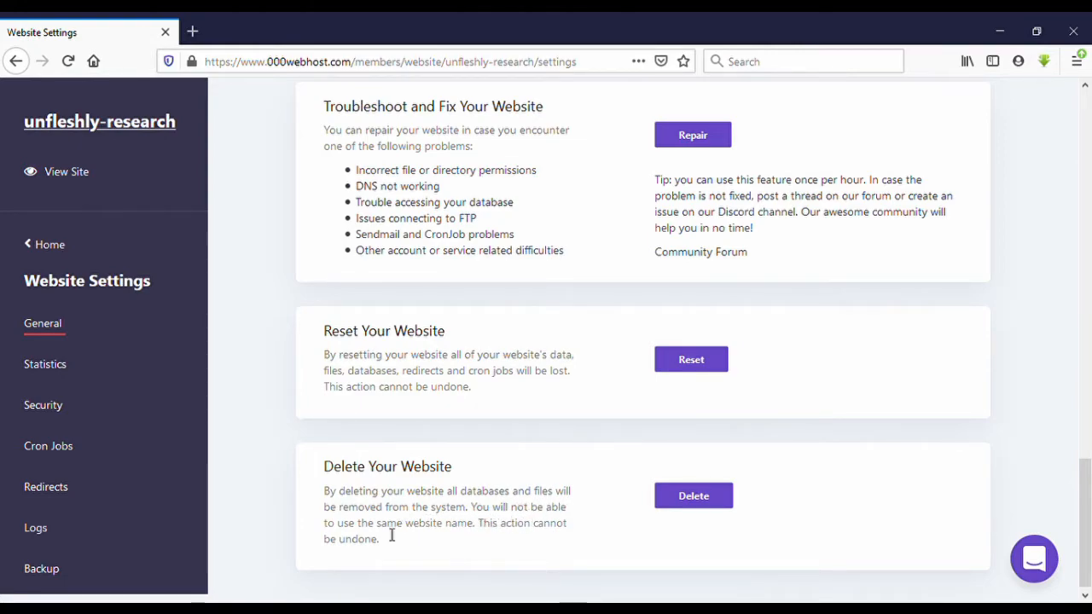
pyautogui.moveTo(509, 535)
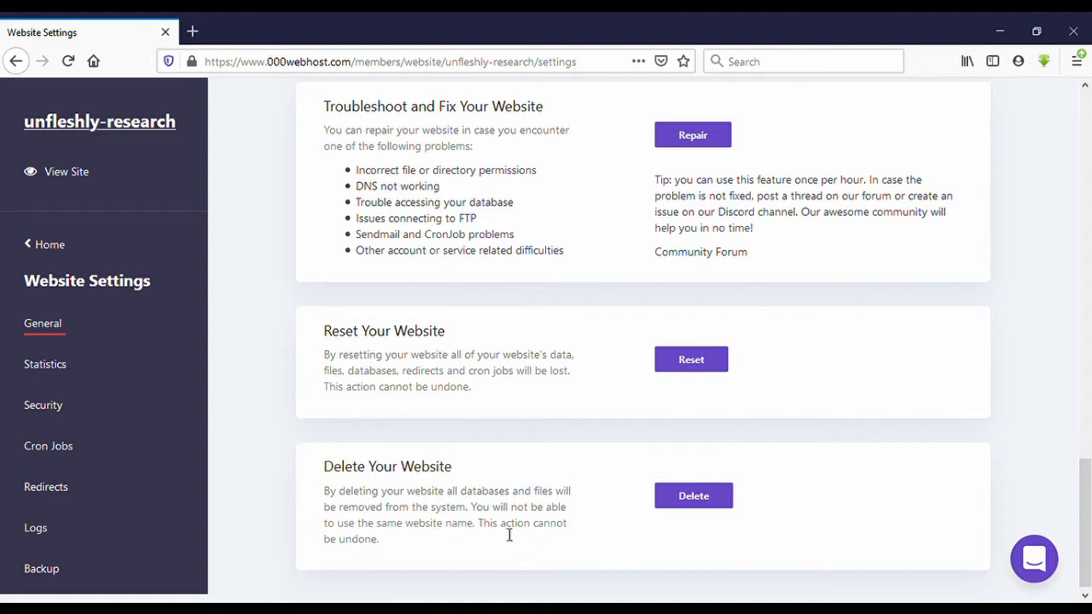
pyautogui.moveTo(567, 552)
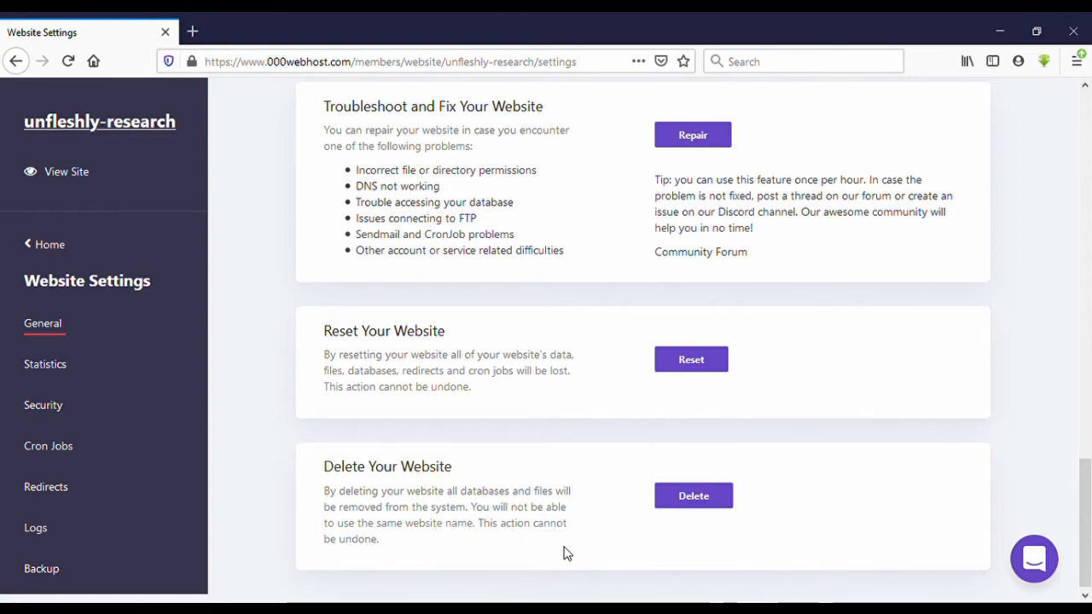
# Step: Delete the unfleshly-research website and confirm the permanent deletion
pyautogui.click(692, 495)
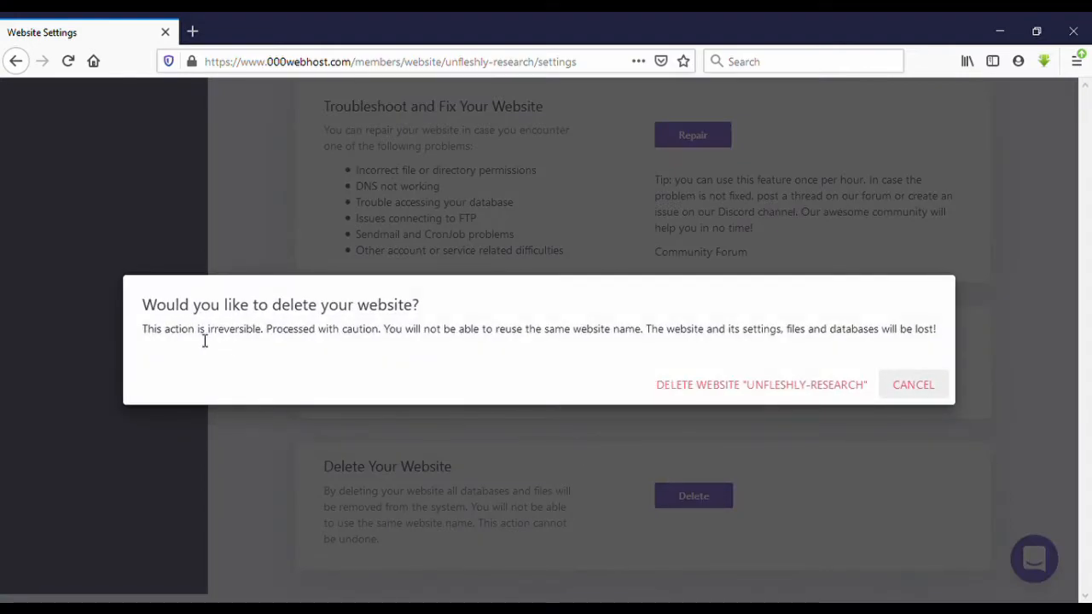
pyautogui.moveTo(672, 345)
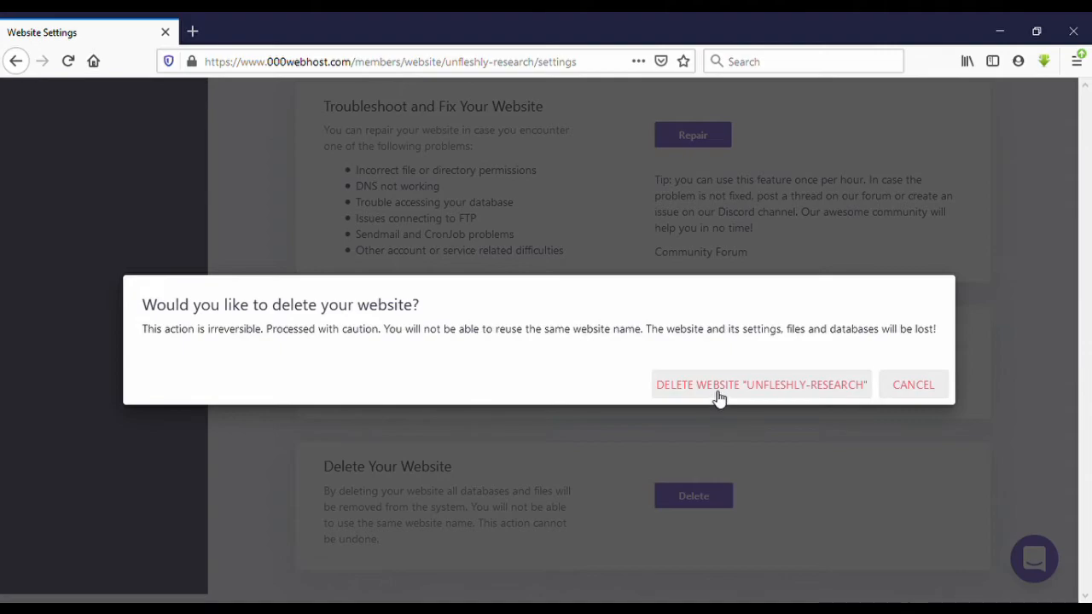
pyautogui.click(760, 385)
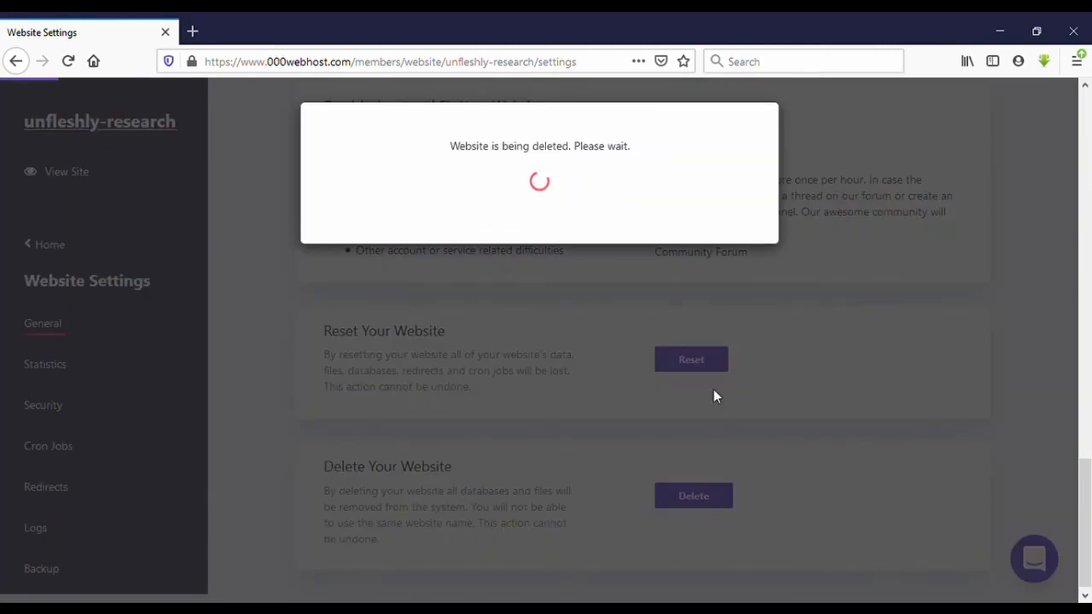